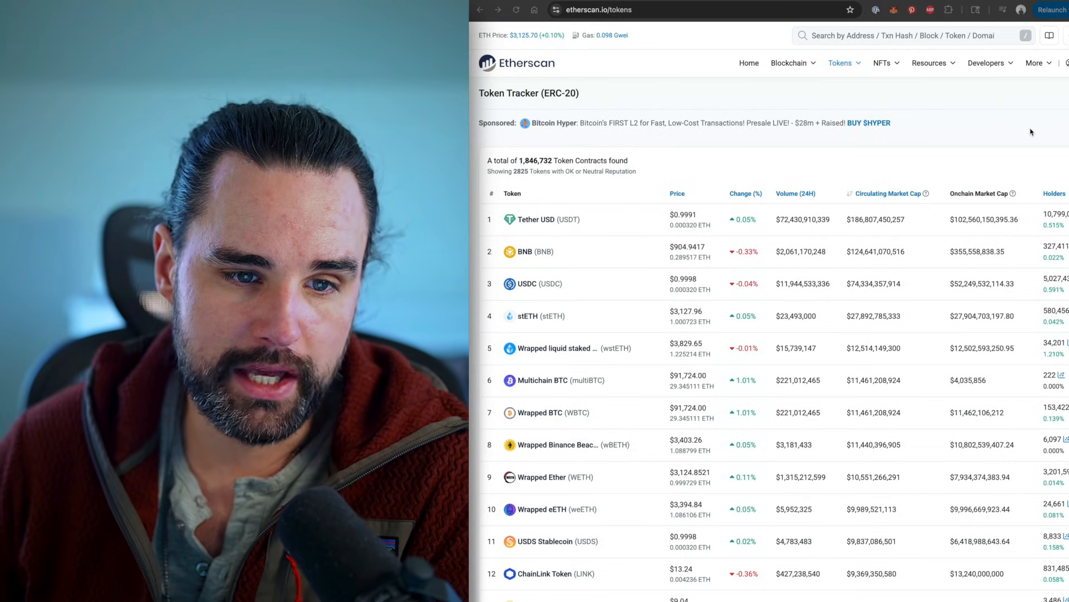
pyautogui.moveTo(1012, 126)
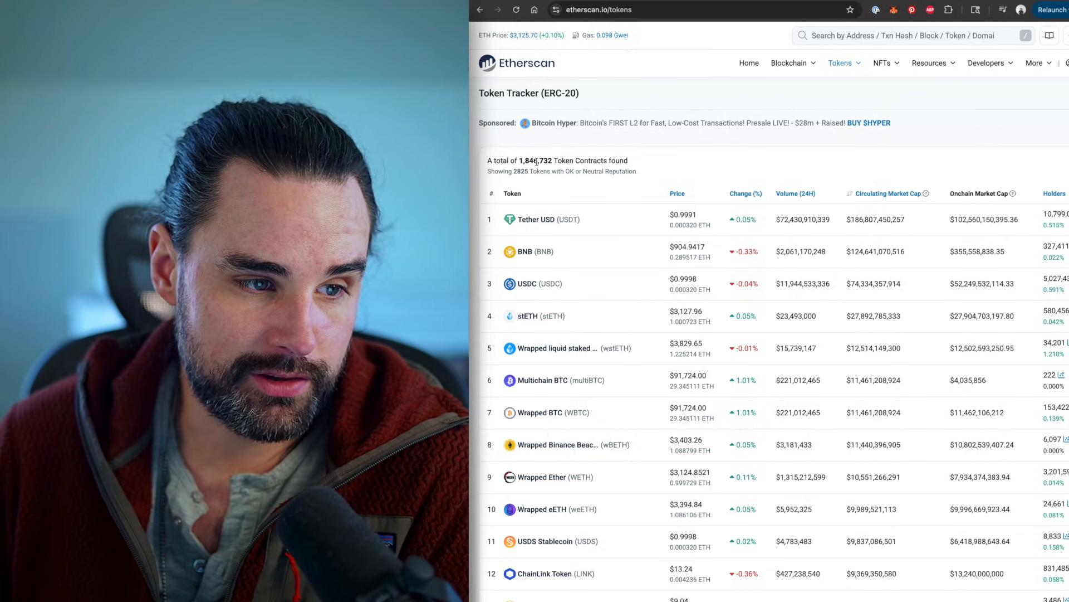
# Highlight the token contract count, then begin searching DEX Screener for 'Cha' (Chainlink)
pyautogui.tripleClick(557, 161)
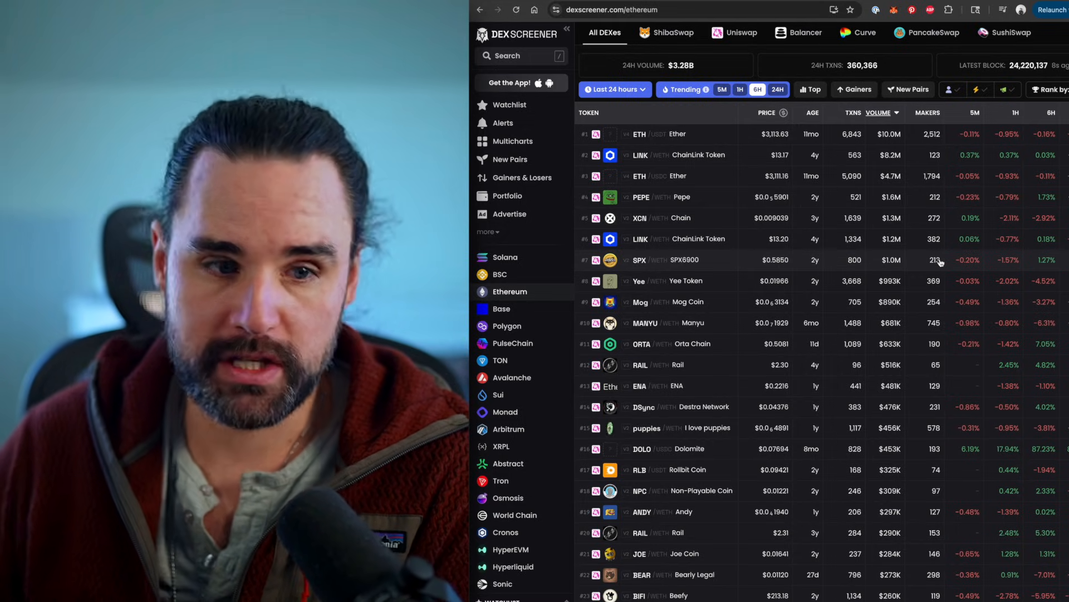
pyautogui.moveTo(725, 215)
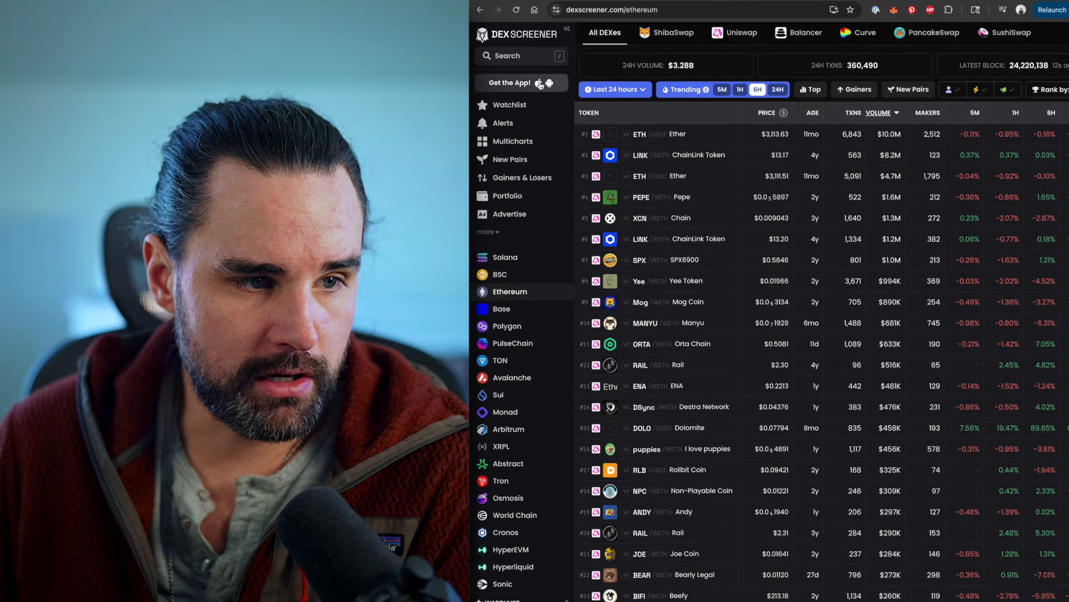
pyautogui.write('Chainlink')
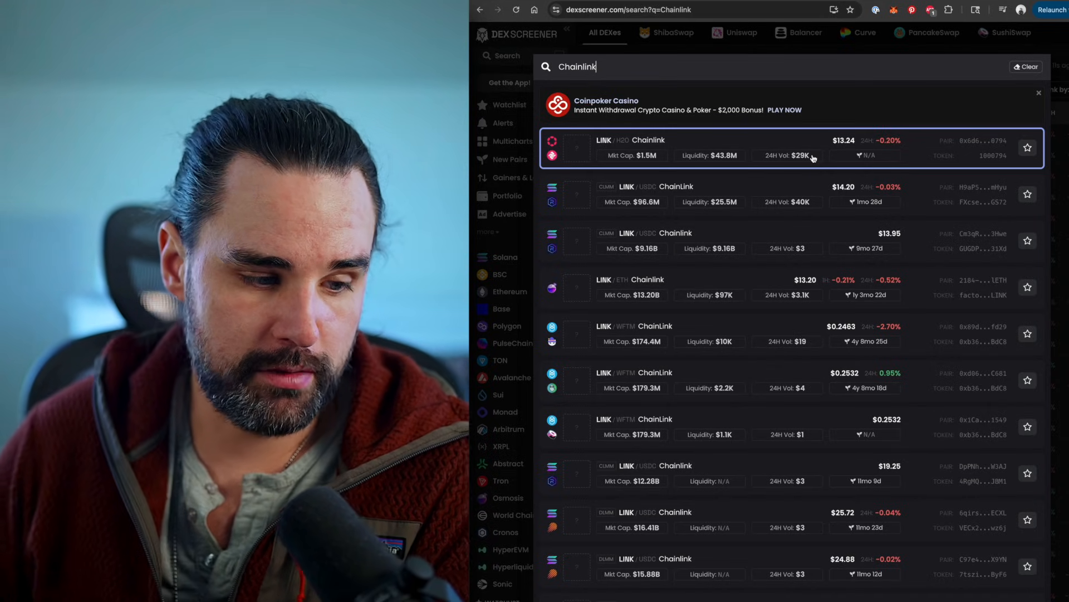
# Scroll through the Chainlink LINK pair results showing market cap, liquidity and prices
pyautogui.scroll(-3)
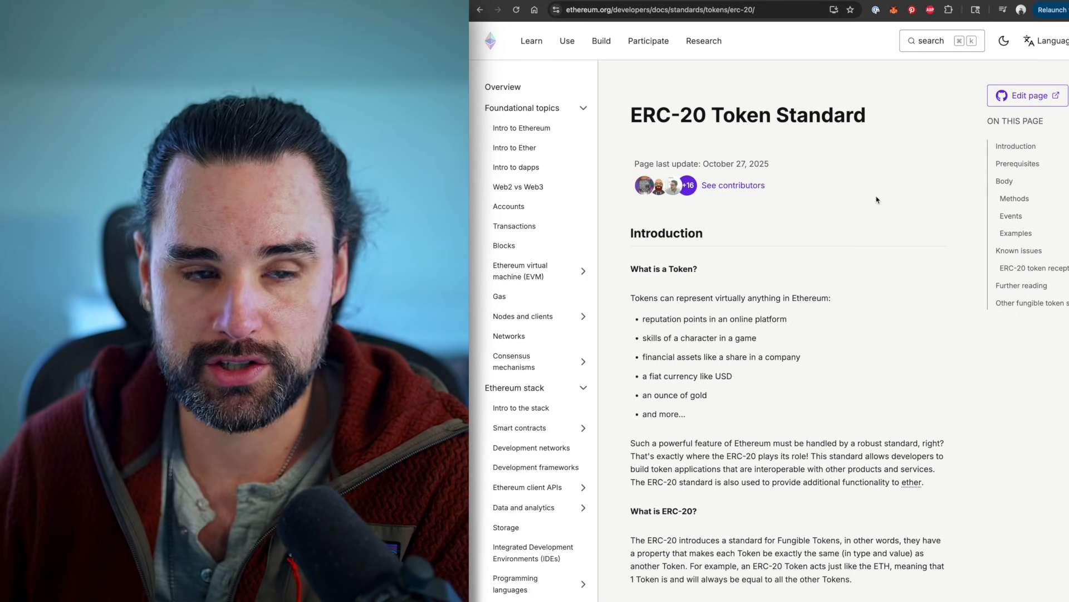
# Scroll the ERC-20 Token Standard page down to its Methods and Events sections
pyautogui.scroll(-3)
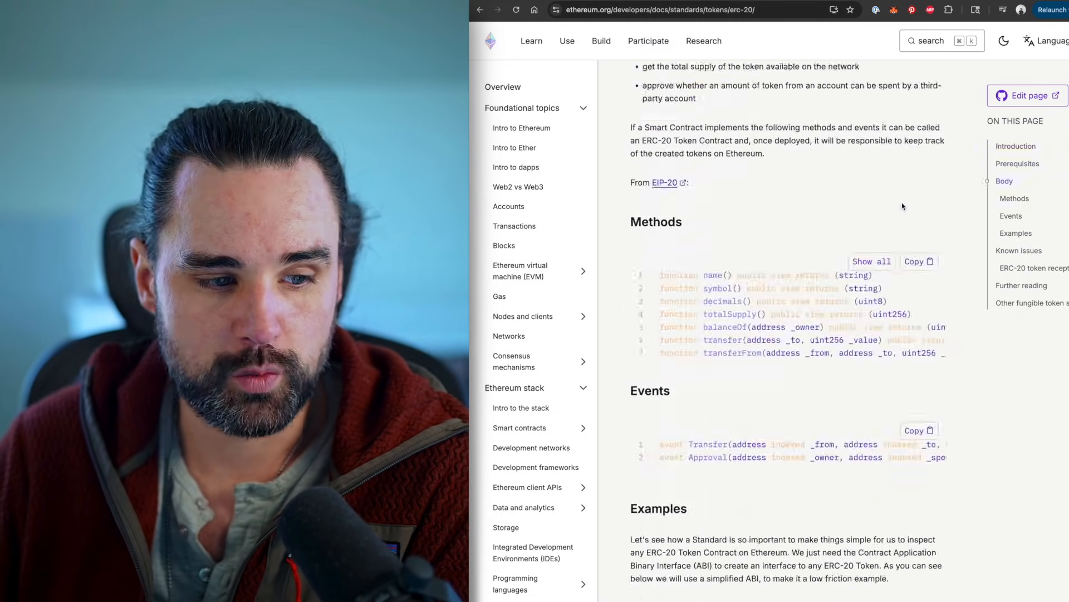
pyautogui.scroll(-3)
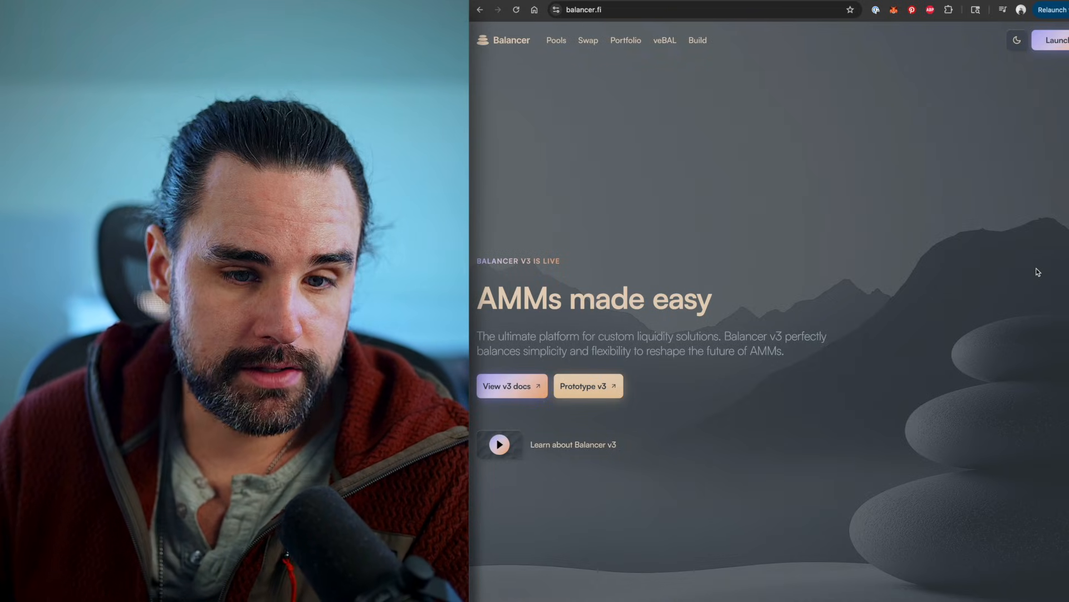
pyautogui.moveTo(1013, 274)
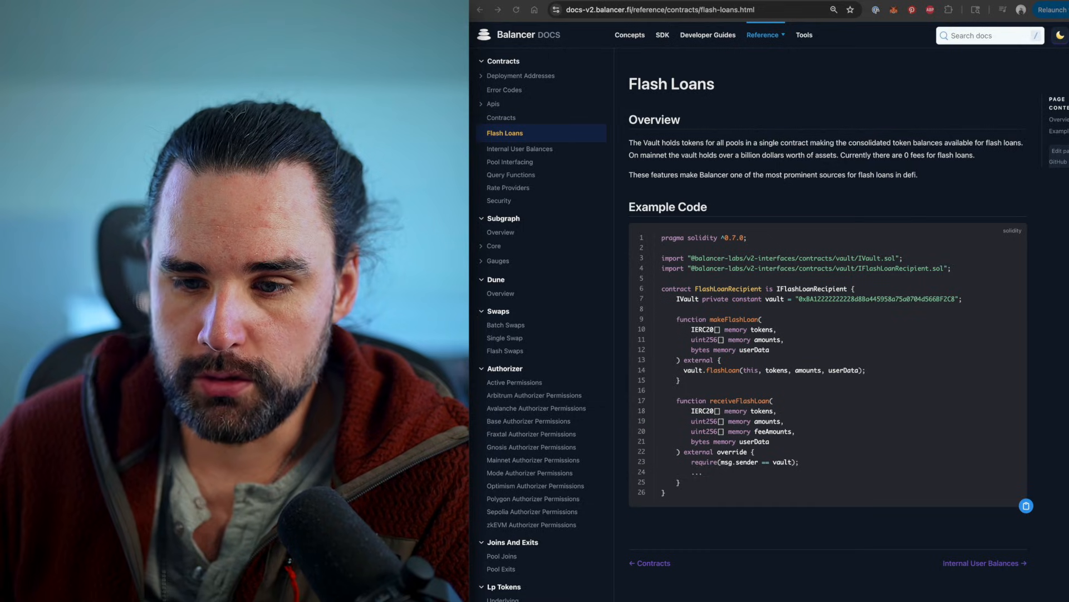
pyautogui.moveTo(850, 275)
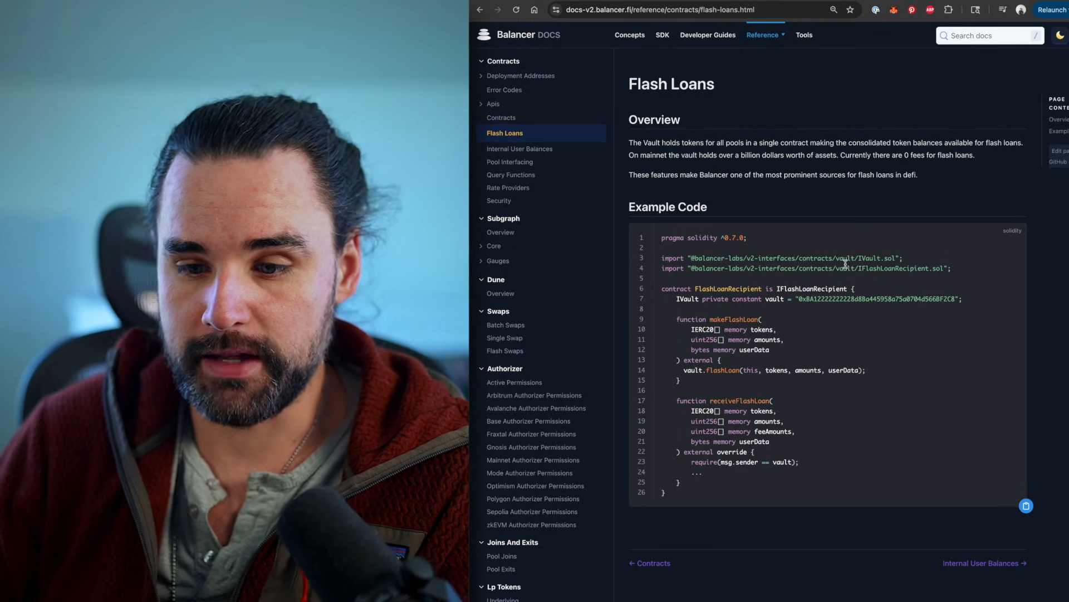
pyautogui.moveTo(931, 192)
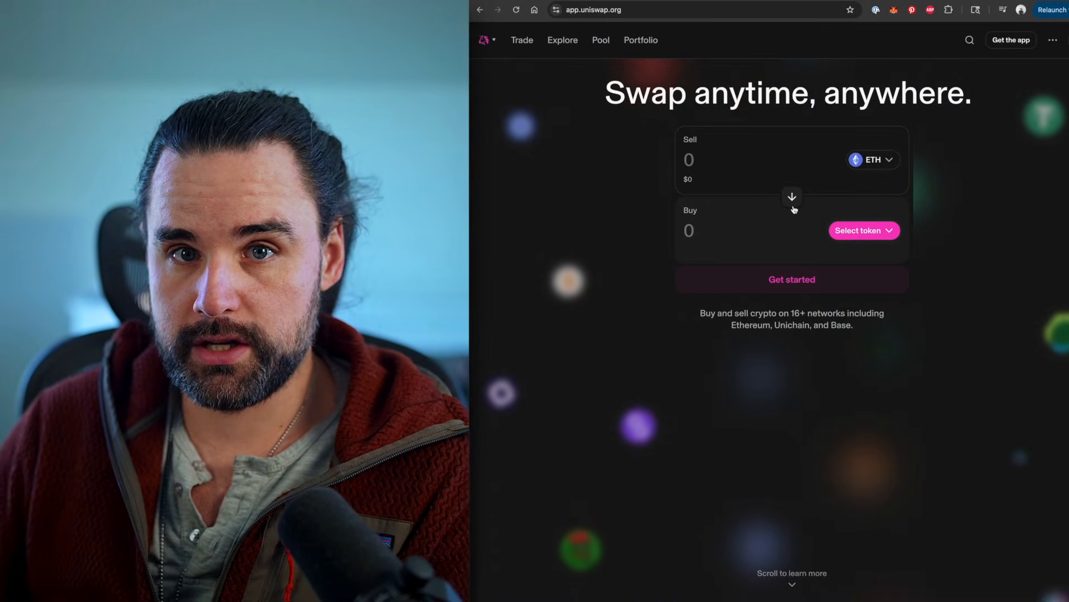
pyautogui.moveTo(885, 208)
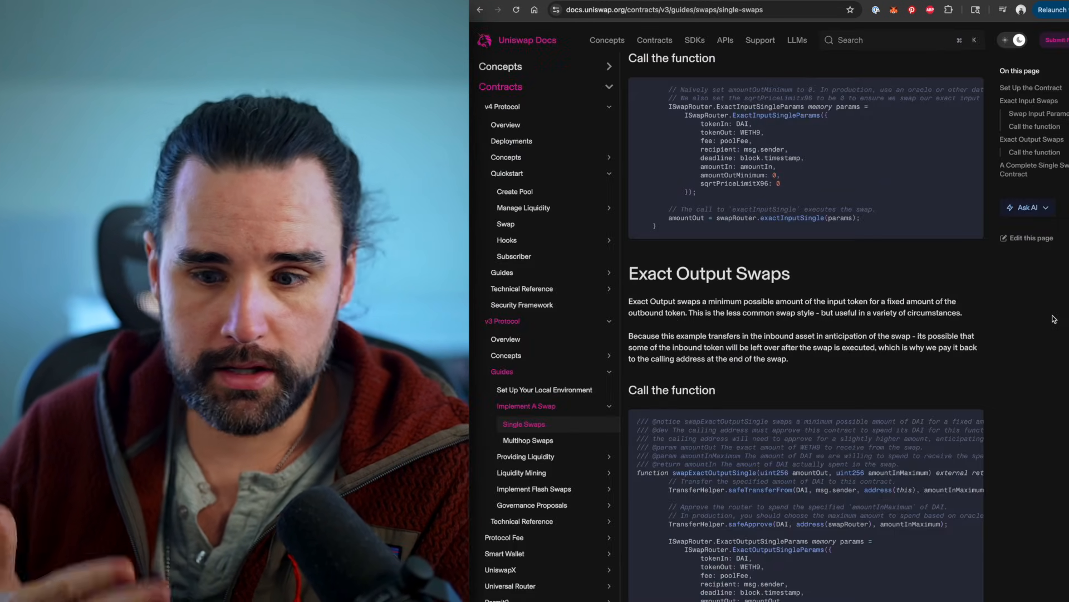
pyautogui.scroll(-3)
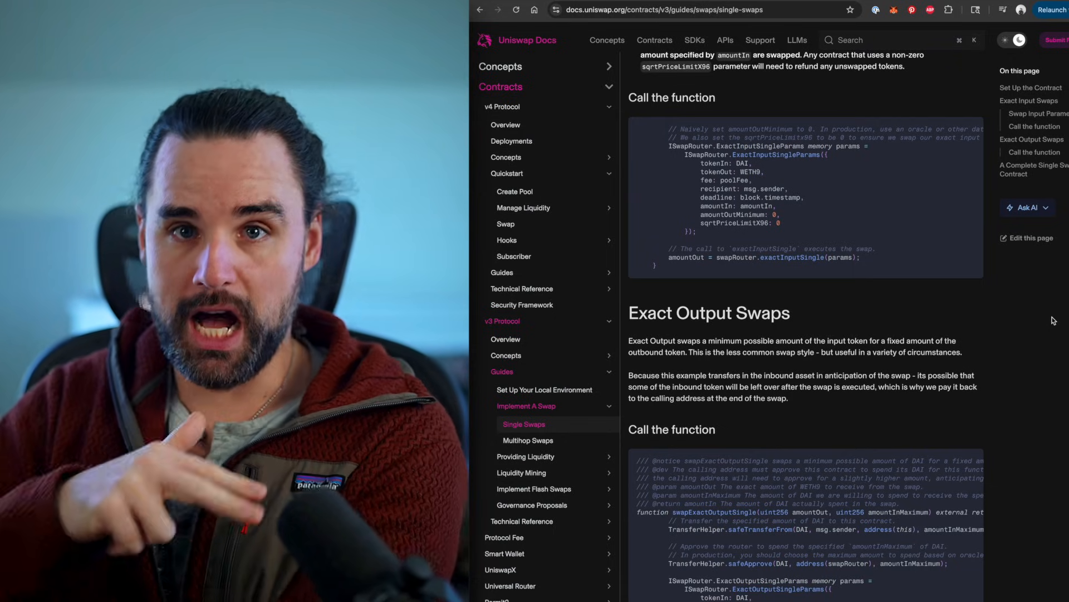
pyautogui.moveTo(782, 303)
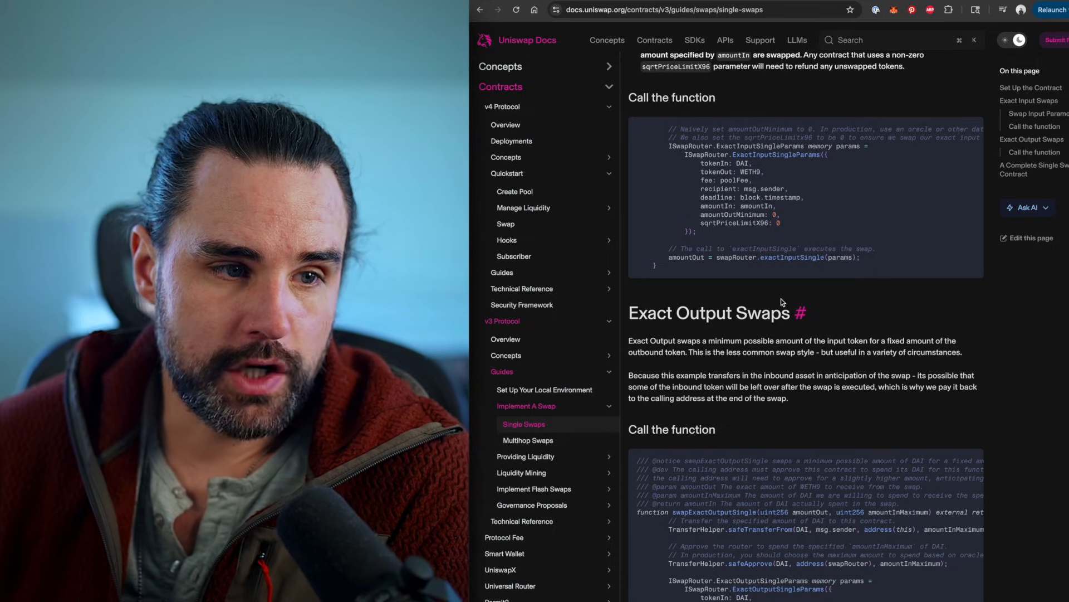
pyautogui.moveTo(761, 215)
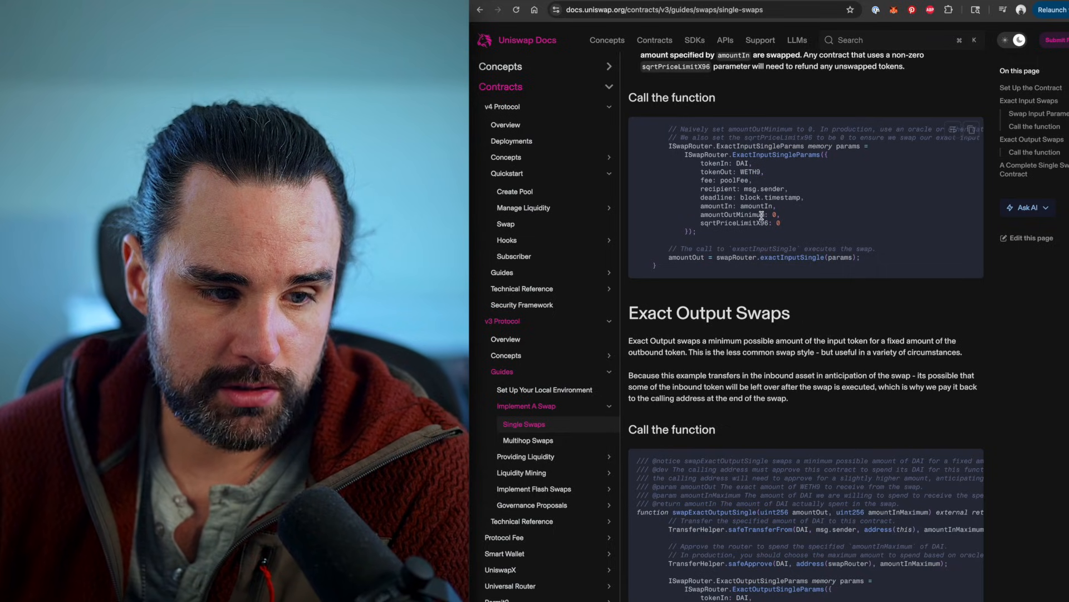
pyautogui.moveTo(765, 265)
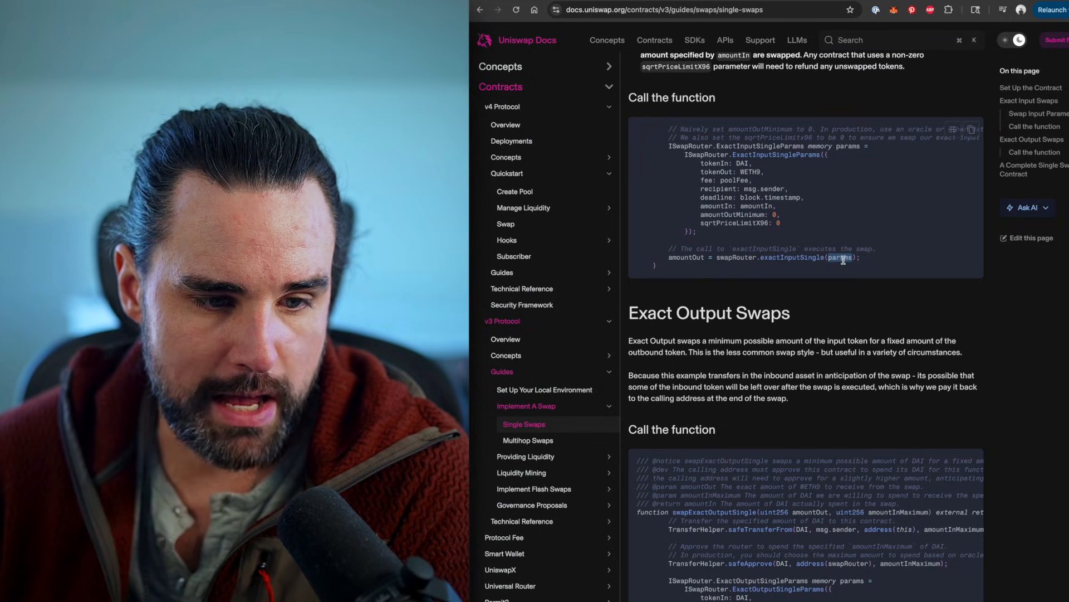
pyautogui.moveTo(893, 230)
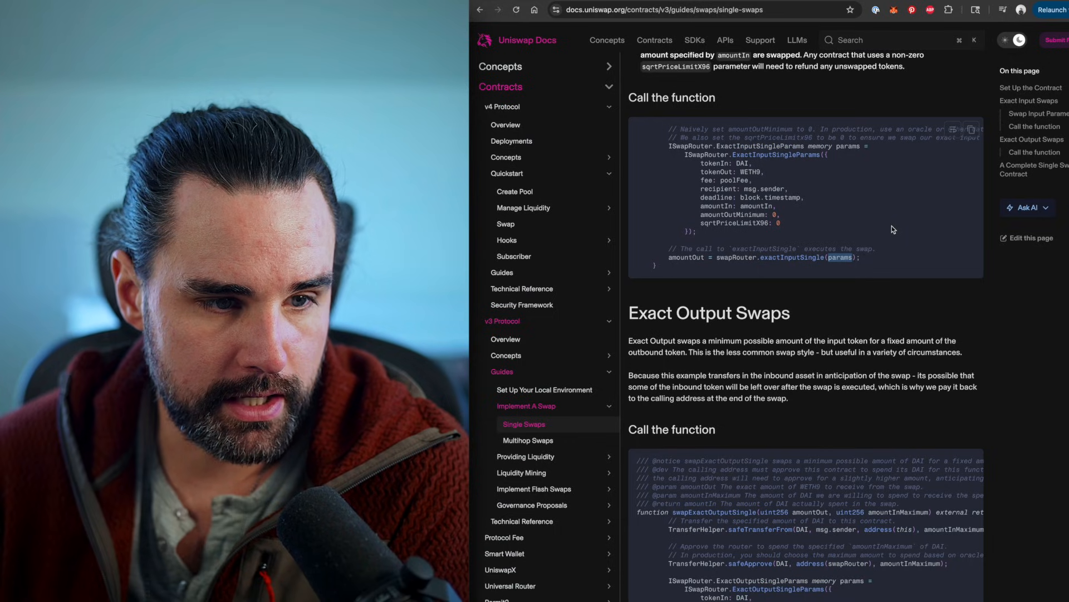
pyautogui.moveTo(695, 174)
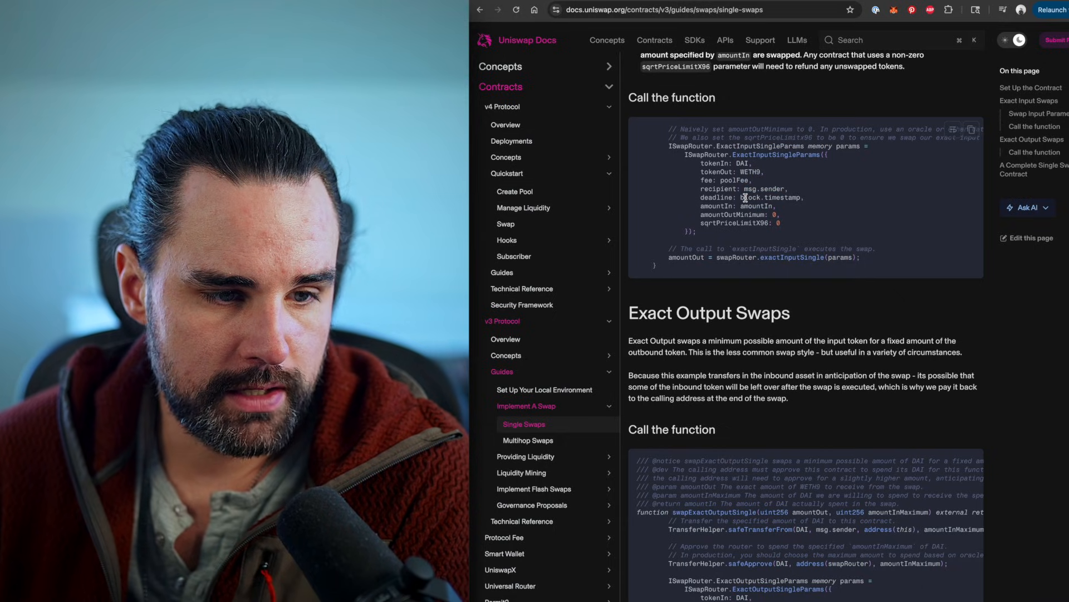
pyautogui.moveTo(819, 224)
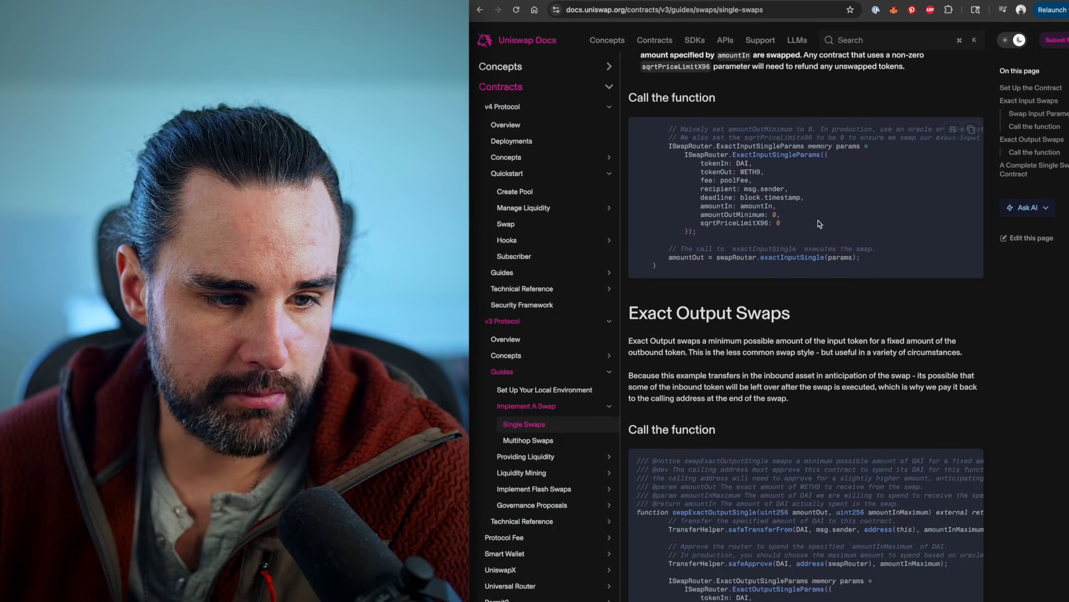
pyautogui.scroll(-3)
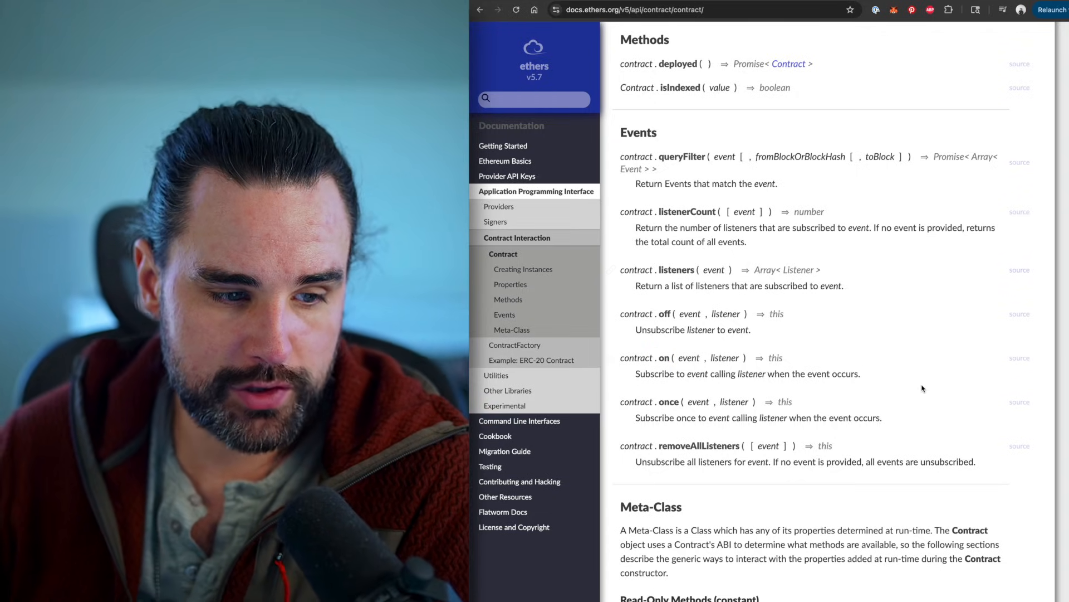
pyautogui.moveTo(656, 358)
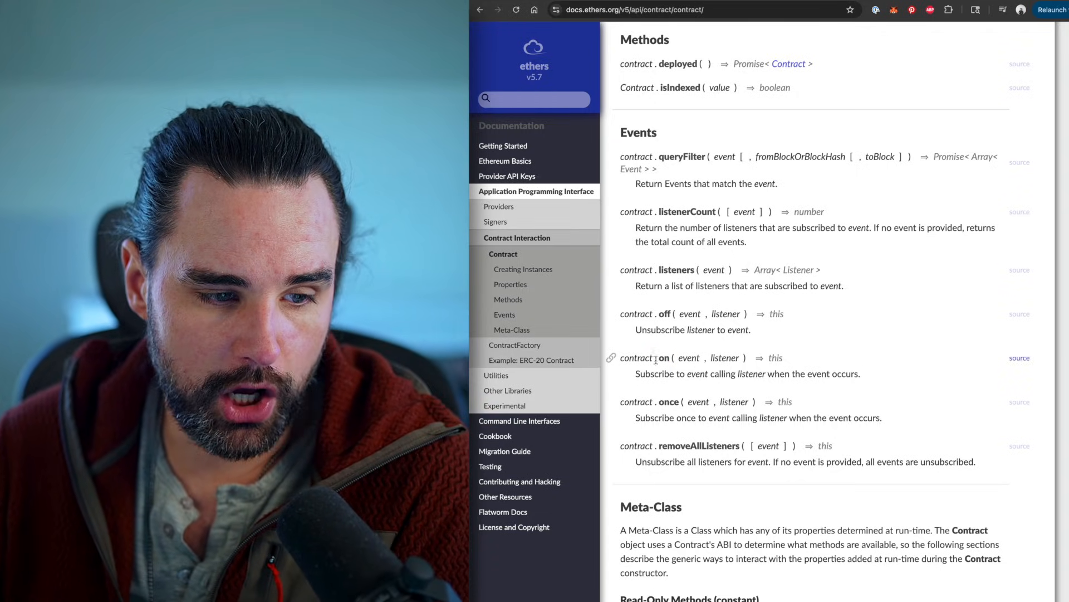
pyautogui.doubleClick(688, 358)
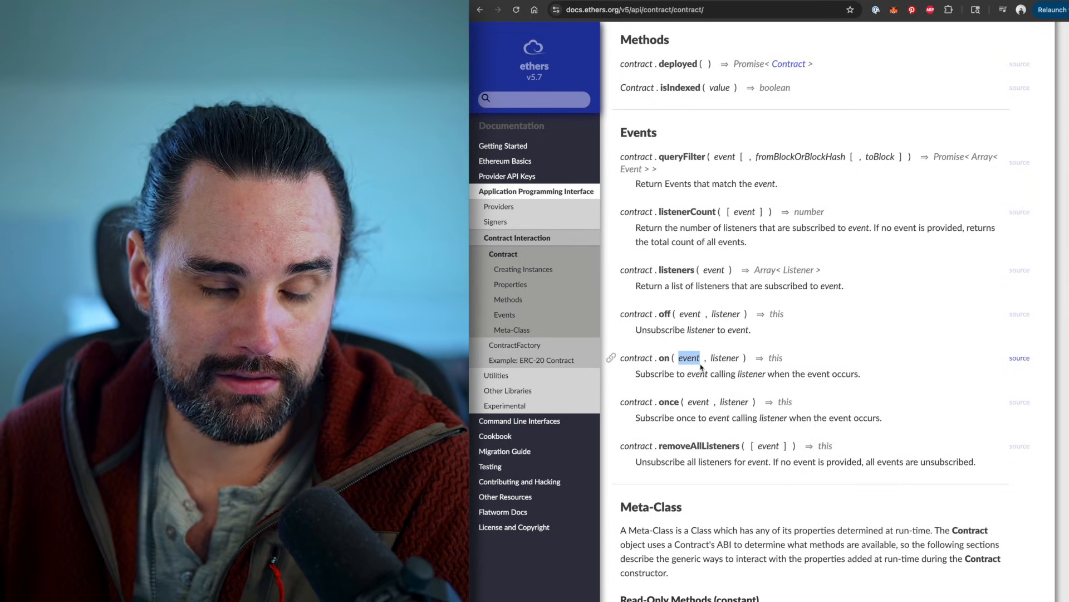